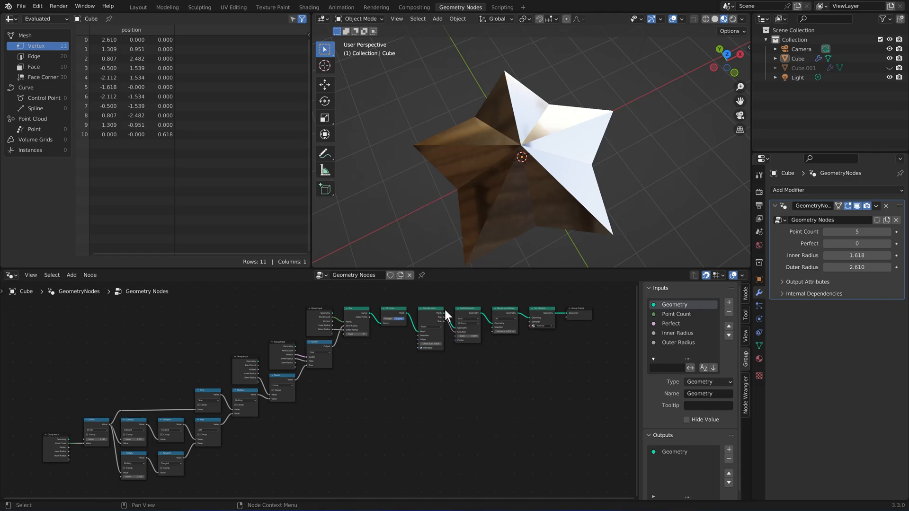
mouse_move(354, 358)
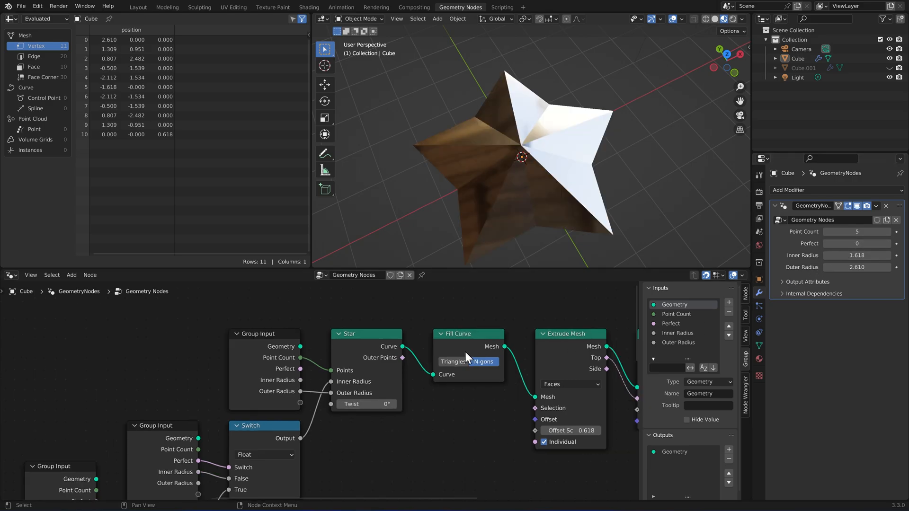
Start a fresh scene, give the cube a new geometry node tree, and add a Star node
scroll(down, 3)
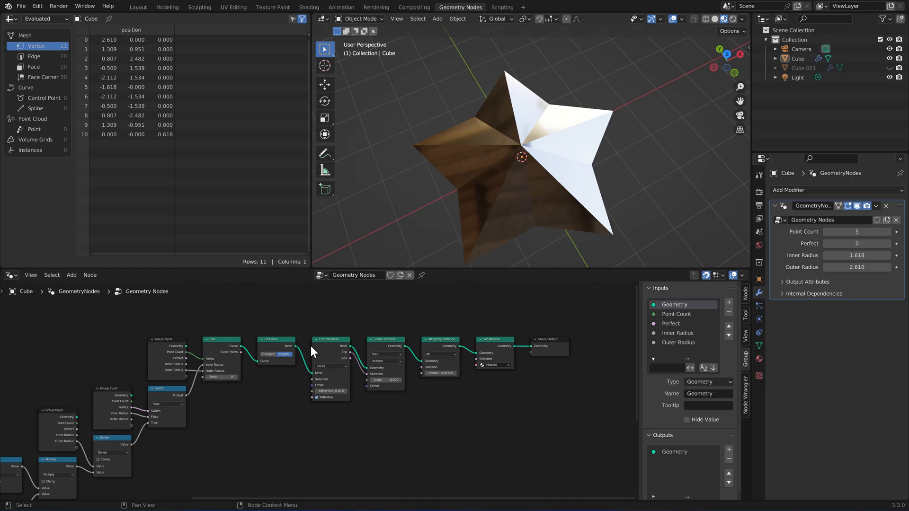
mouse_move(315, 341)
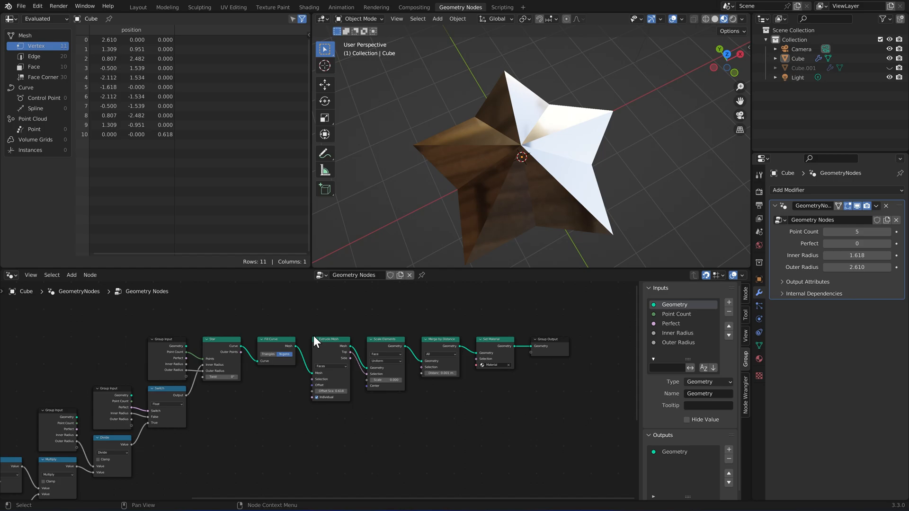
click(138, 7)
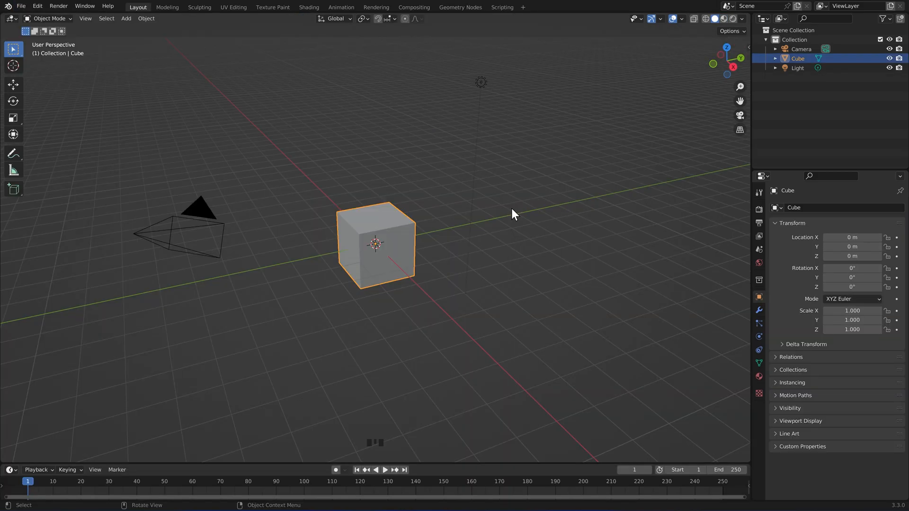
mouse_move(460, 7)
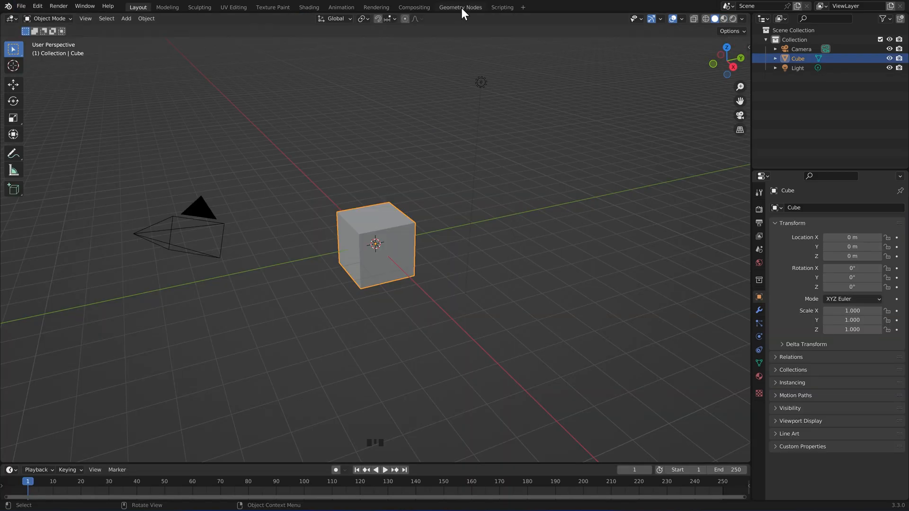
click(460, 7)
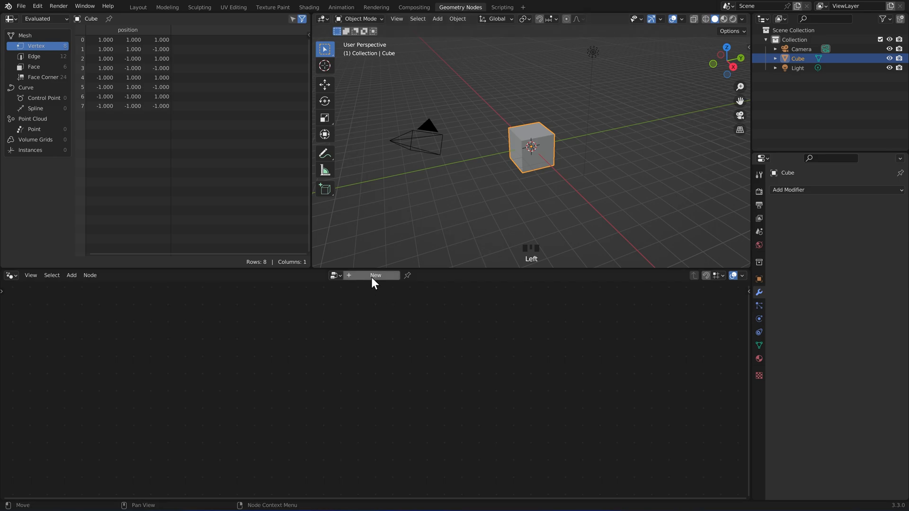
click(374, 275)
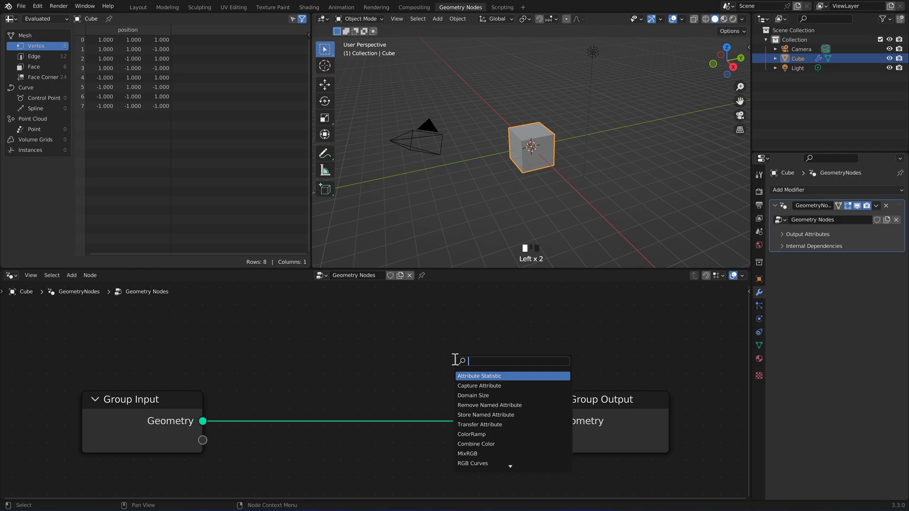
text(s)
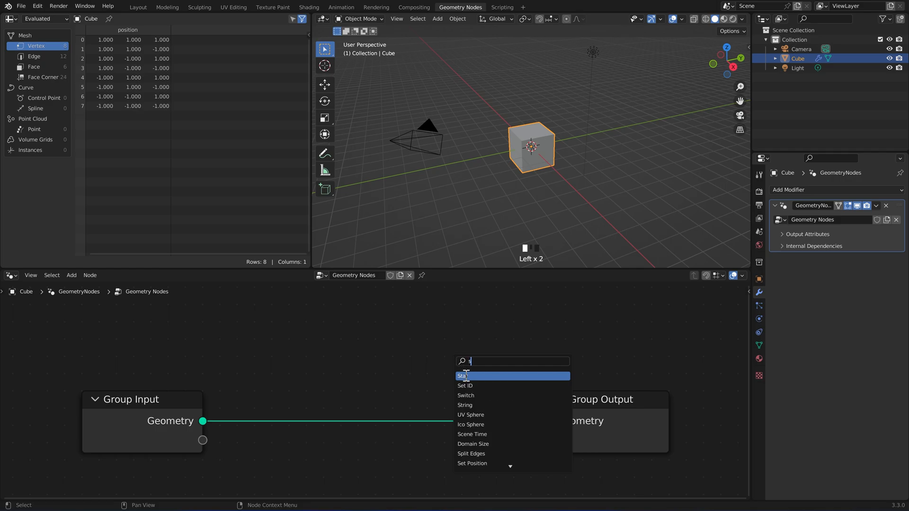
click(464, 376)
text(f)
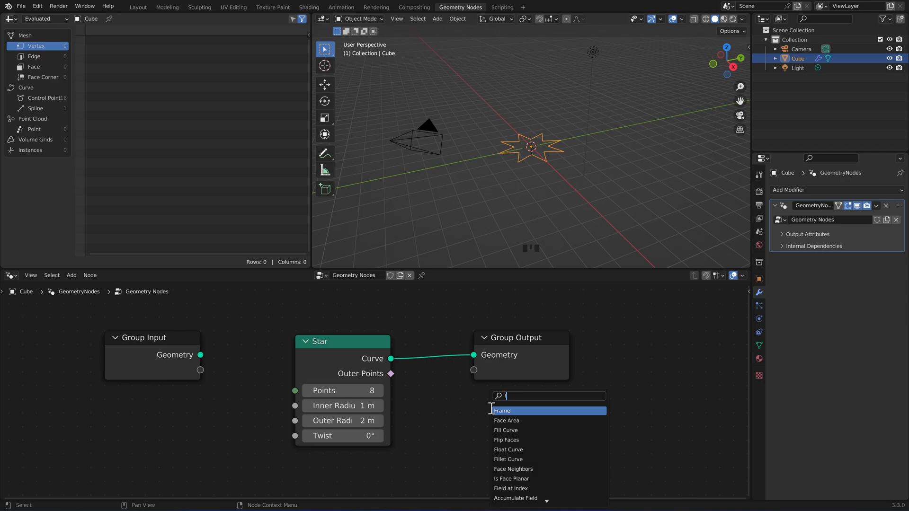
Add Fill Curve and Extrude Mesh nodes with a 0.618 extrusion offset
click(506, 430)
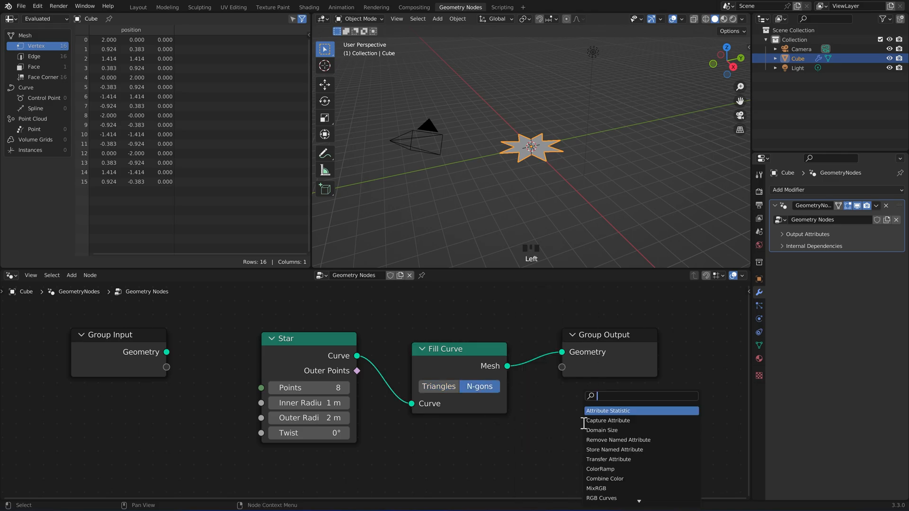
text(ex)
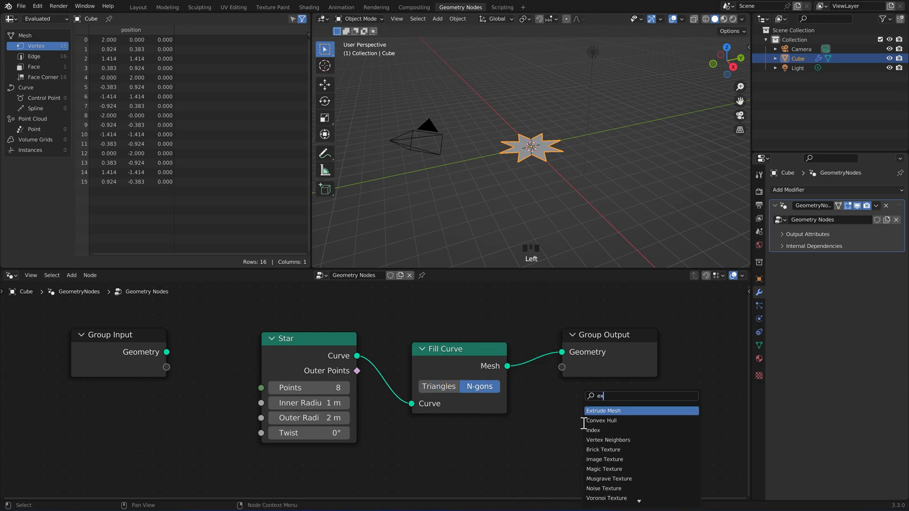
click(602, 410)
text(06.)
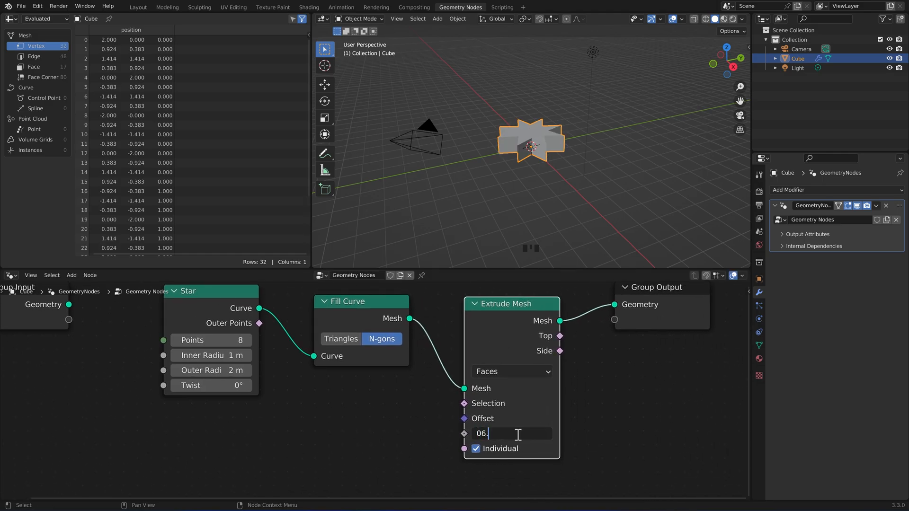
text(0.618)
text(s)
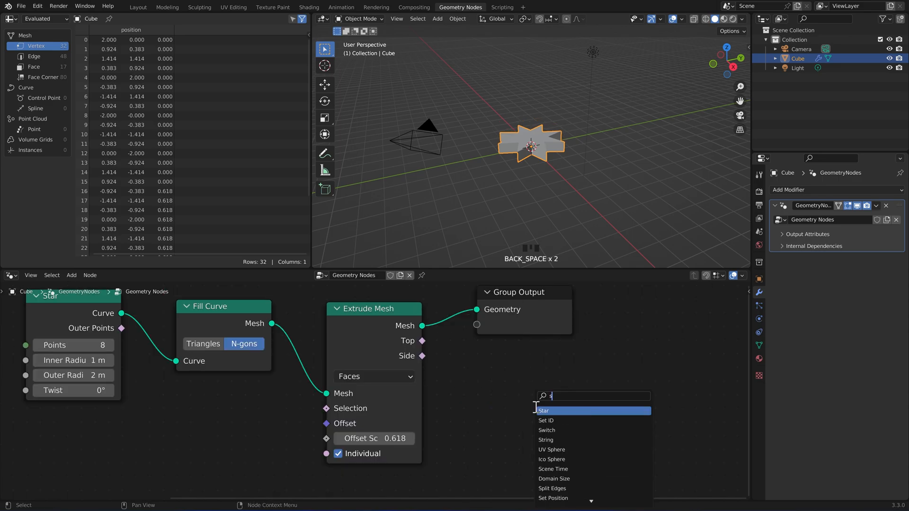
Scale the top to a point with Scale Elements and add Merge by Distance
text(c)
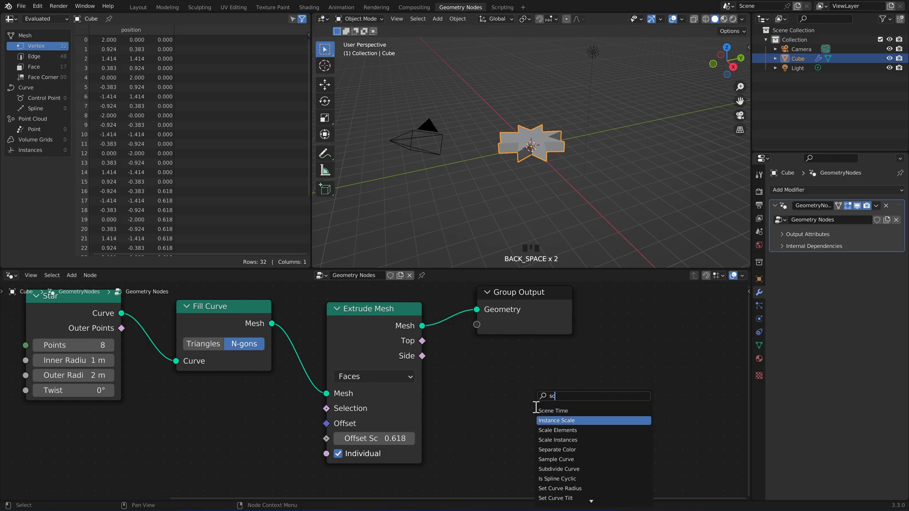
click(557, 430)
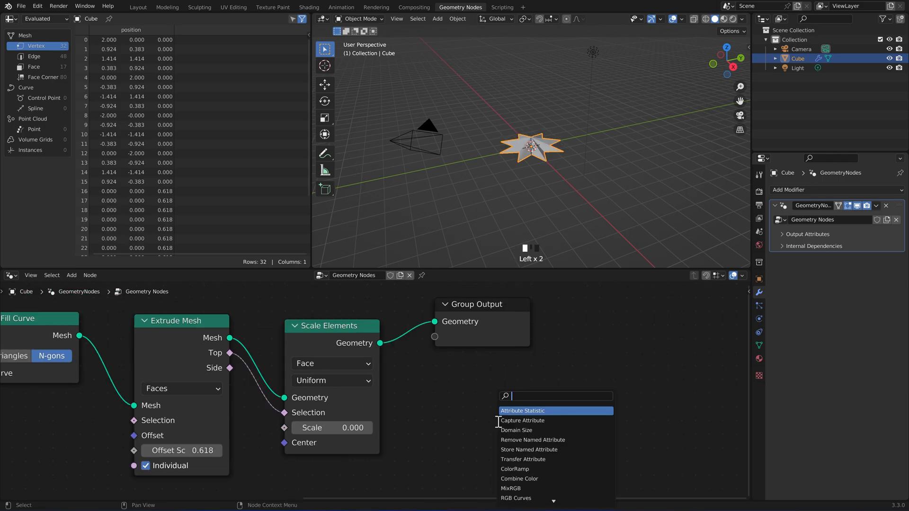
click(545, 419)
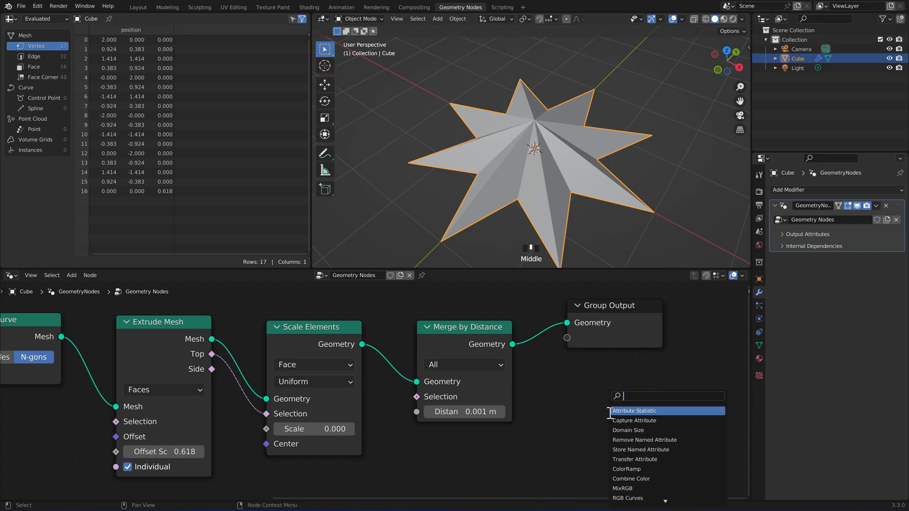
text(set ma)
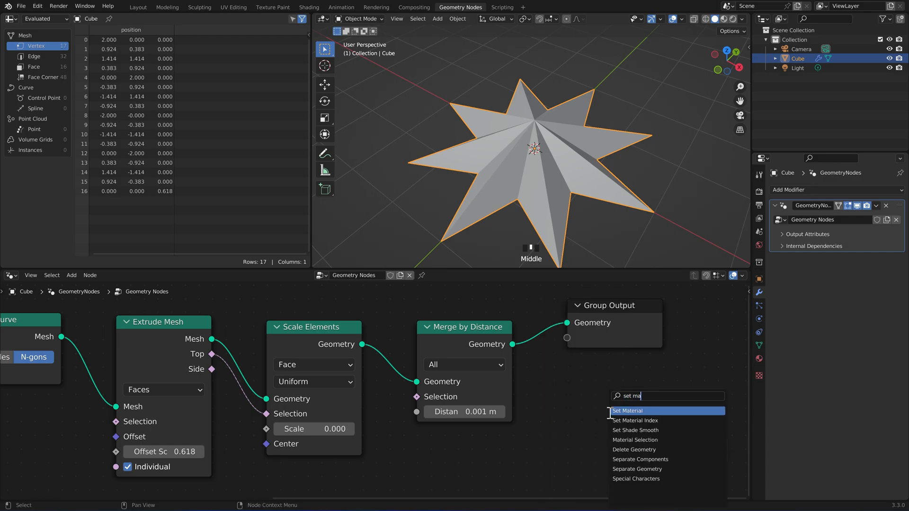
Add a Set Material node, make it metallic, and lower roughness to 0.1
click(627, 411)
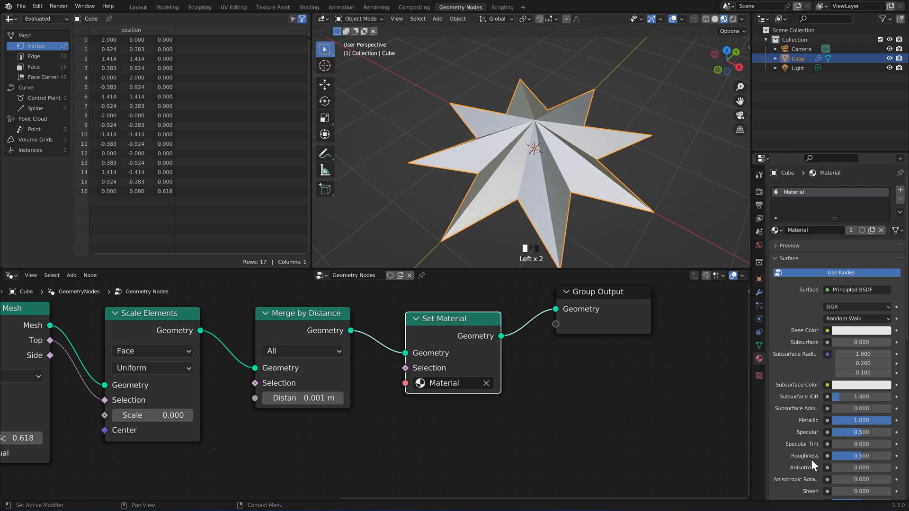
drag(881, 456, 843, 456)
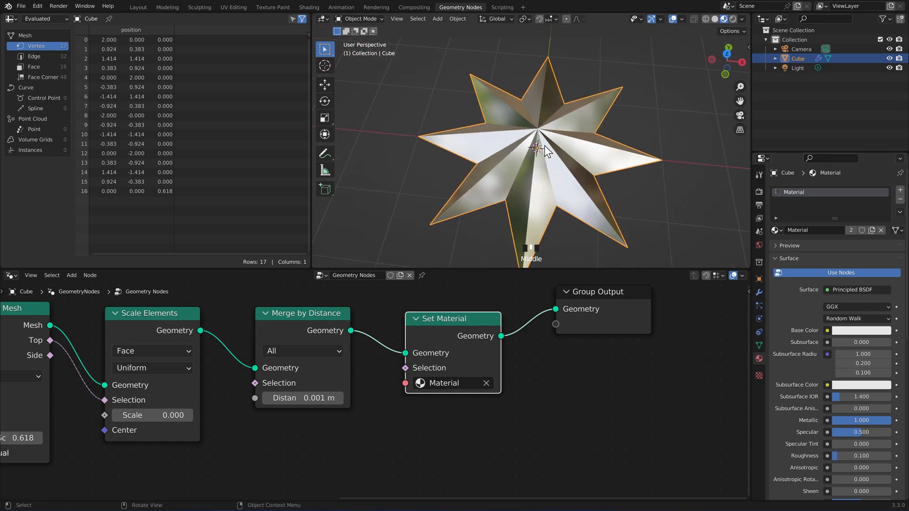
View from top, set five star points, and drag the inner radius to 5.21 m
key(KP_7)
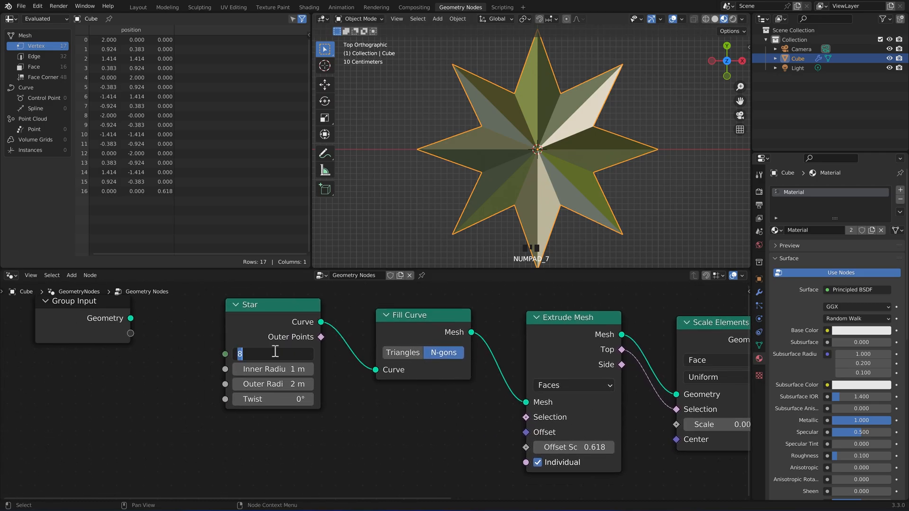
text(5)
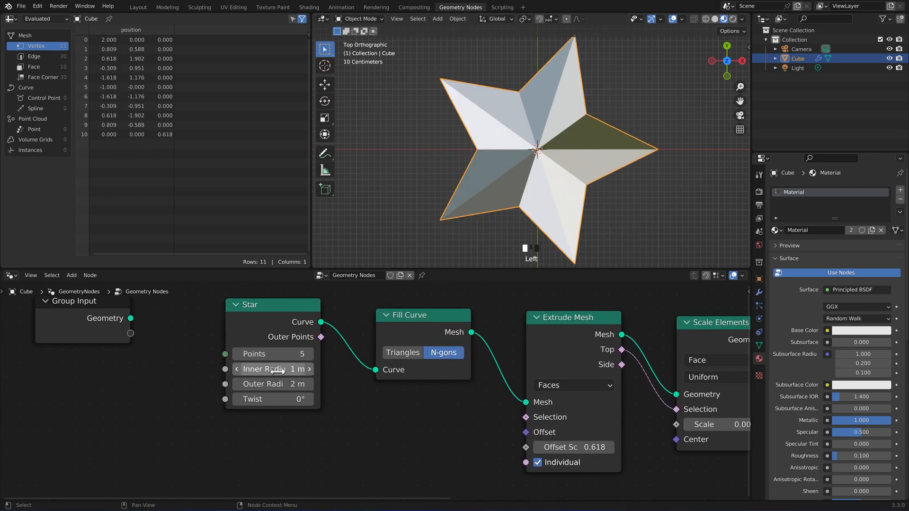
drag(284, 369, 273, 369)
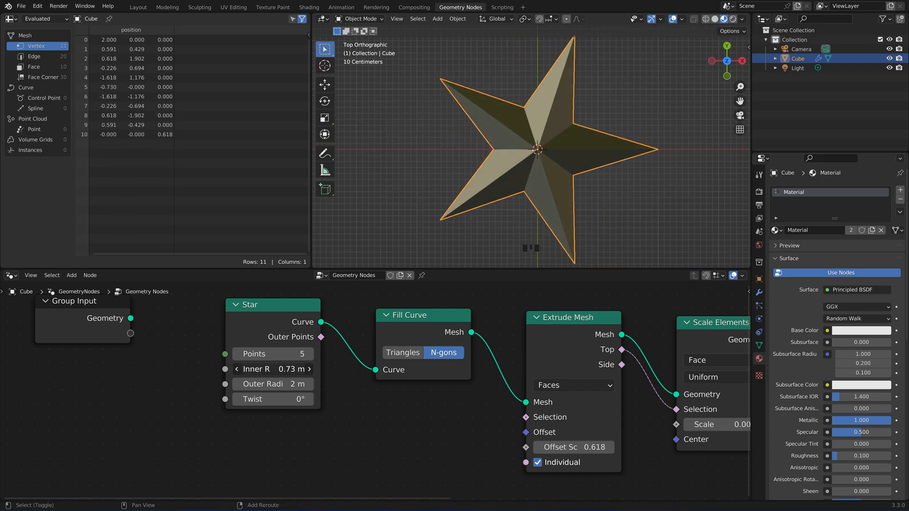
scroll(down, 3)
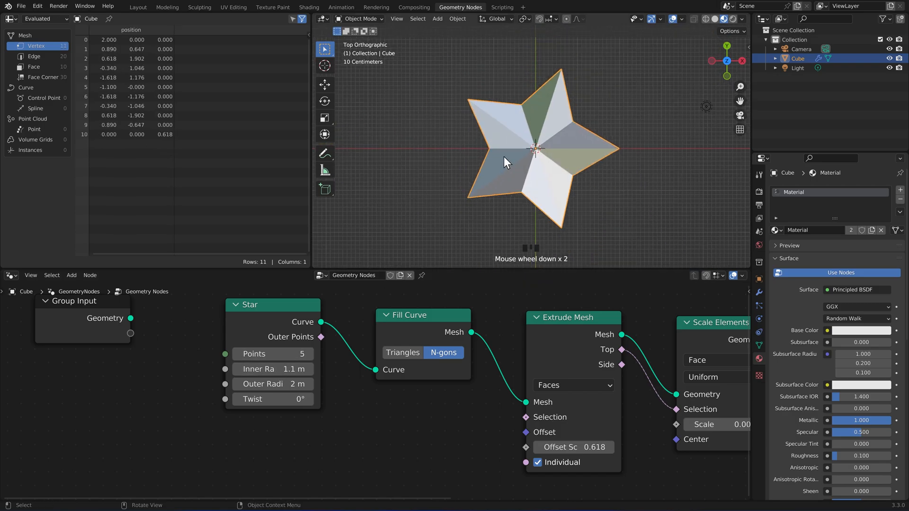
drag(273, 369, 406, 368)
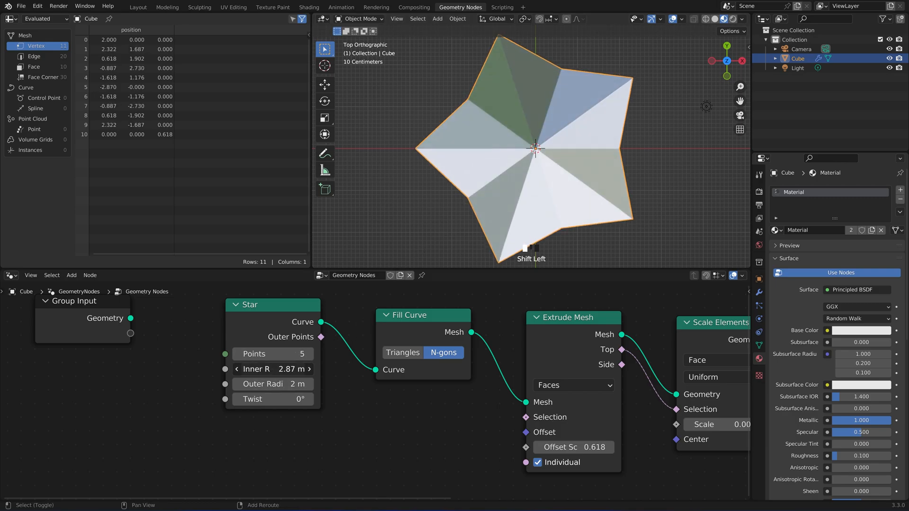
scroll(down, 3)
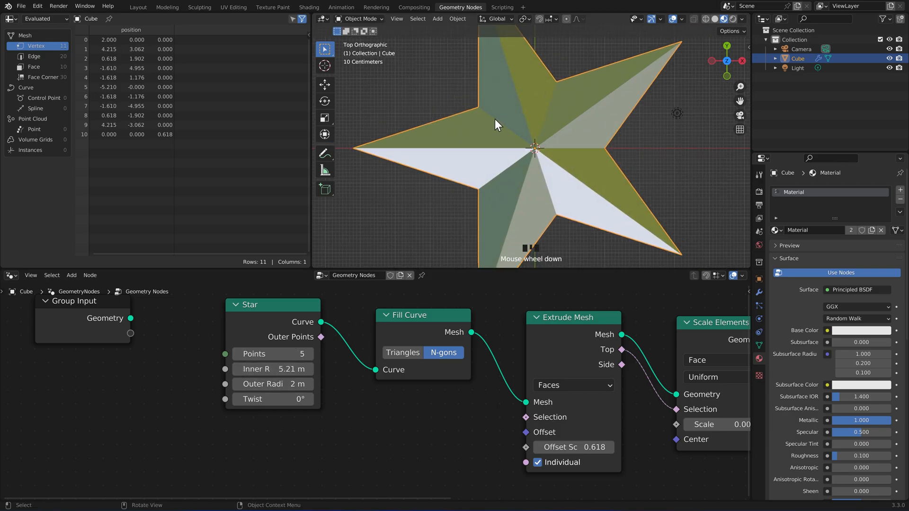
scroll(down, 3)
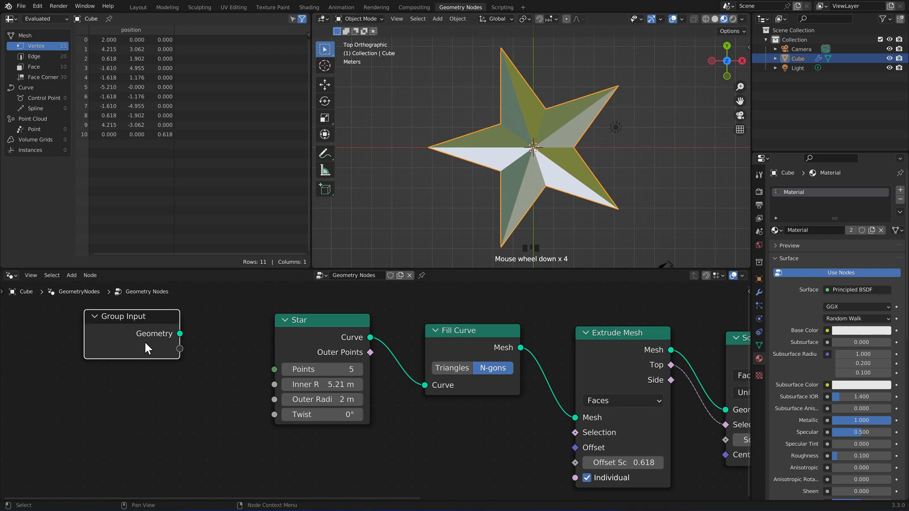
mouse_move(173, 385)
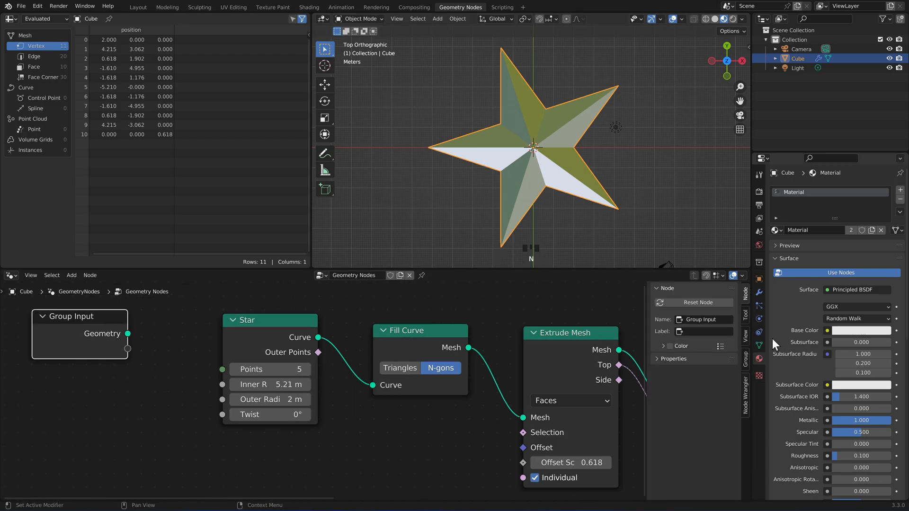
In the Group panel, expose Points as integer 'Point Count' (default 5, min 3, max 256)
click(728, 302)
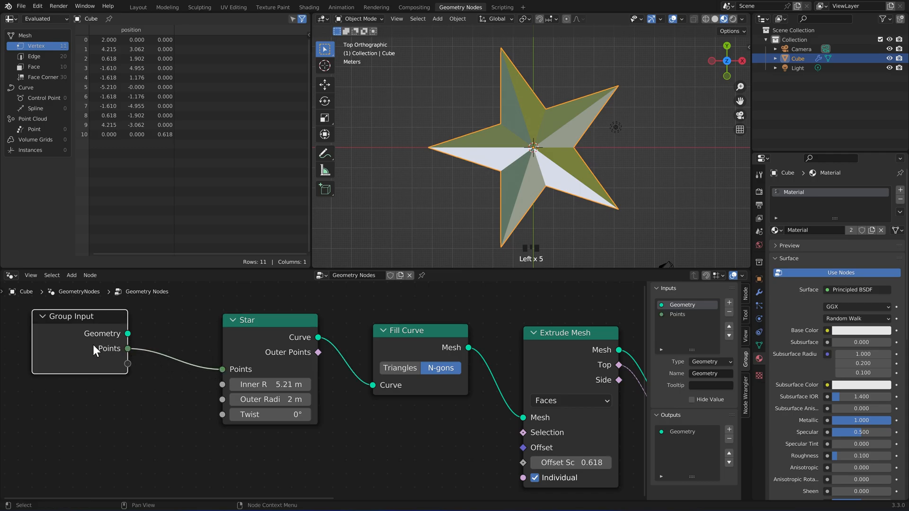
mouse_move(712, 401)
text( Count)
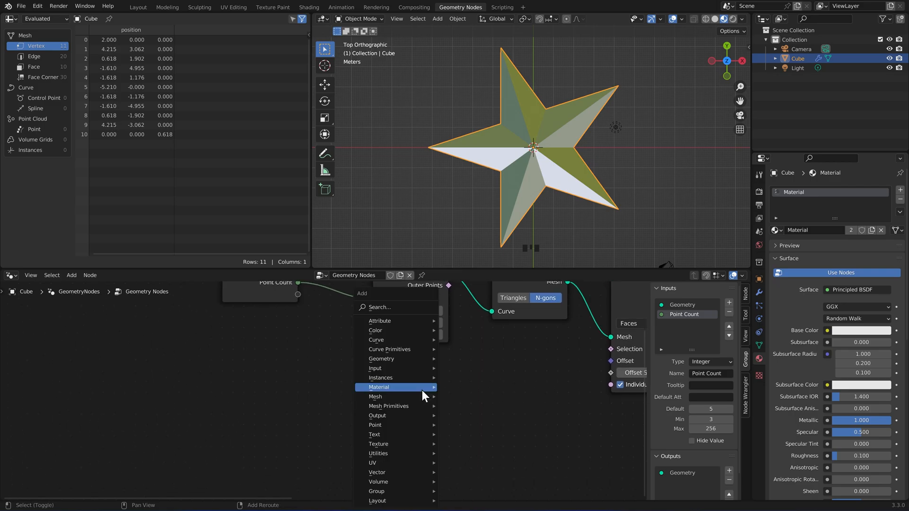
Add a Math node via 'math' search, switch it to Divide, and enter 3.142
text(math)
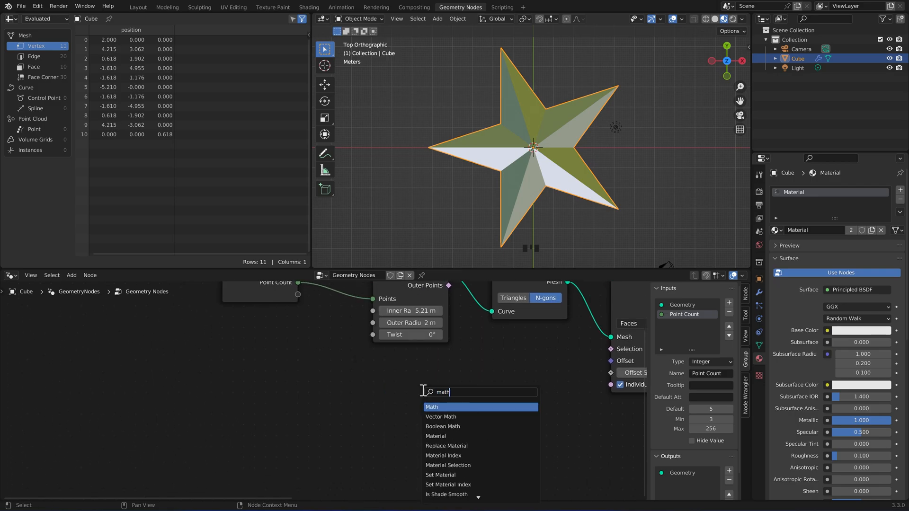
click(432, 407)
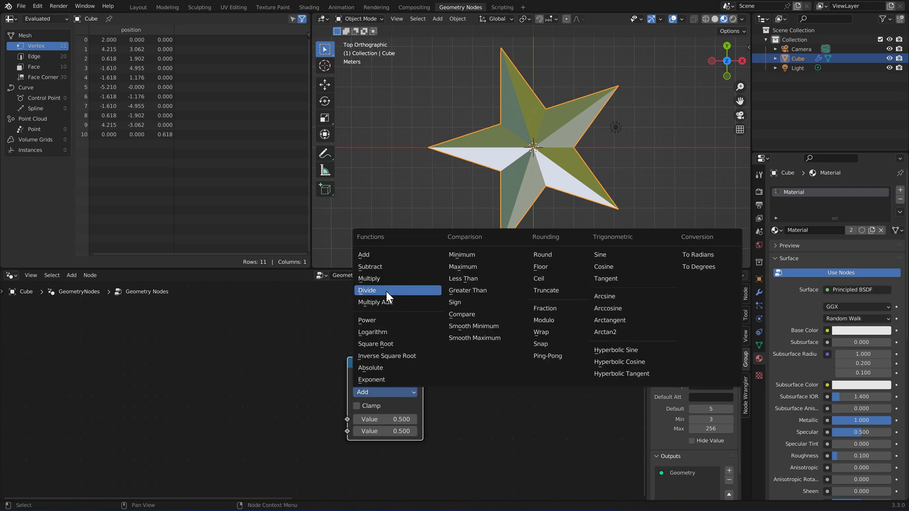
click(367, 289)
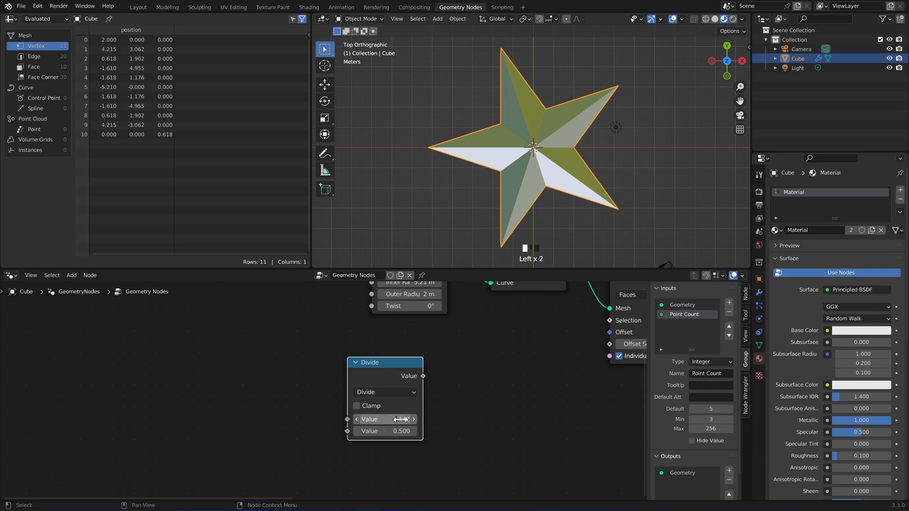
text(3.142)
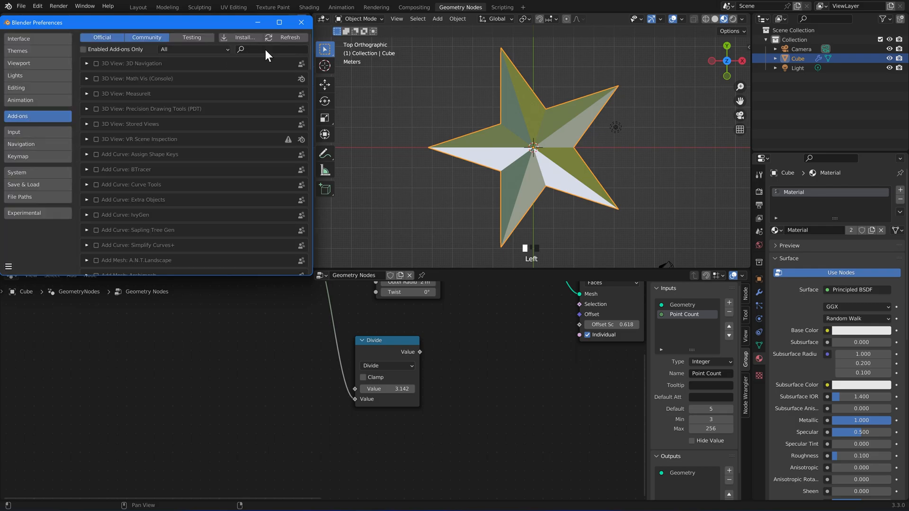
Enable Node Wrangler, then duplicate the Divide node and turn the copy into Sine
text(node)
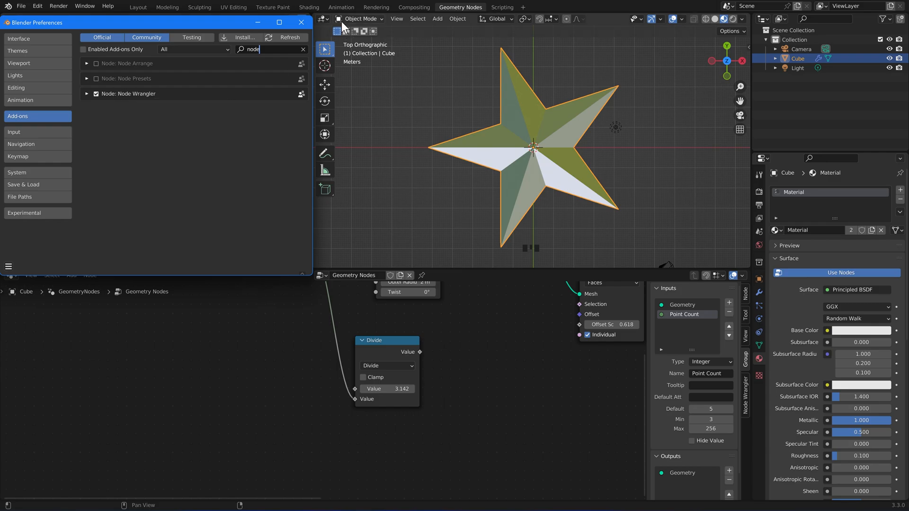
click(301, 22)
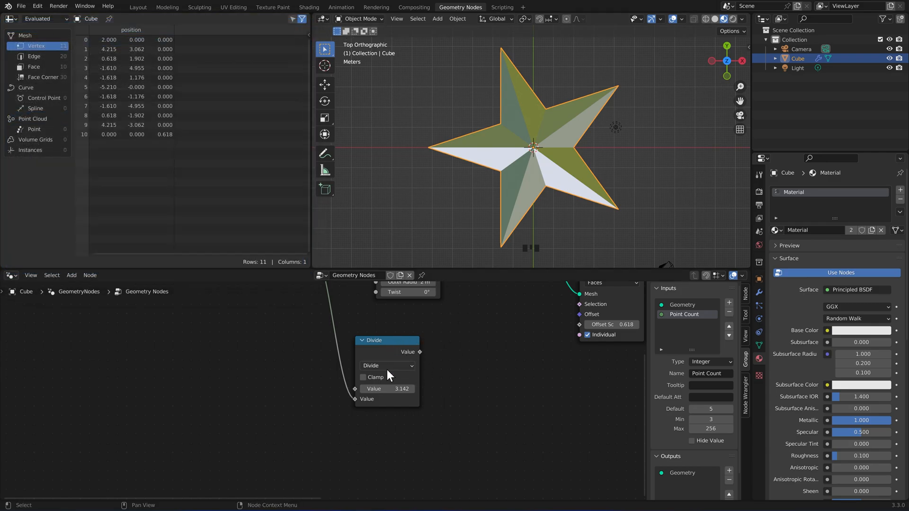
click(71, 274)
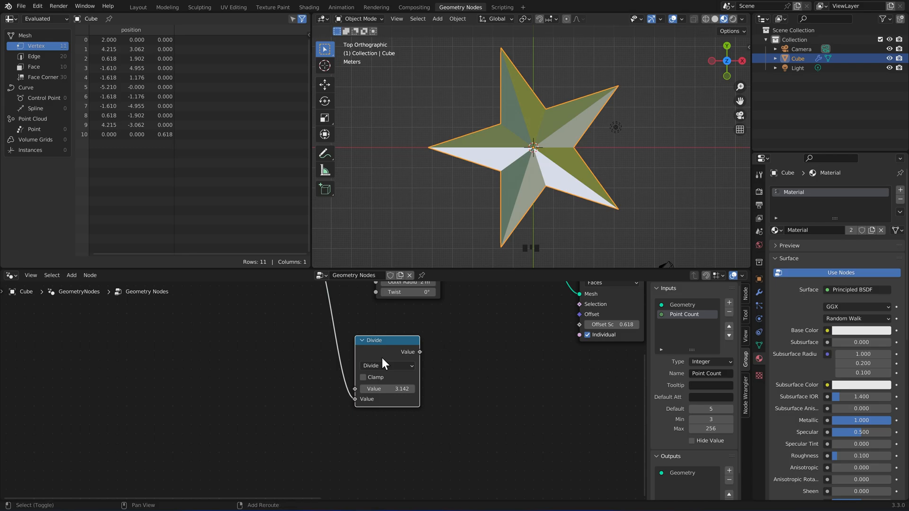
key(shift+d)
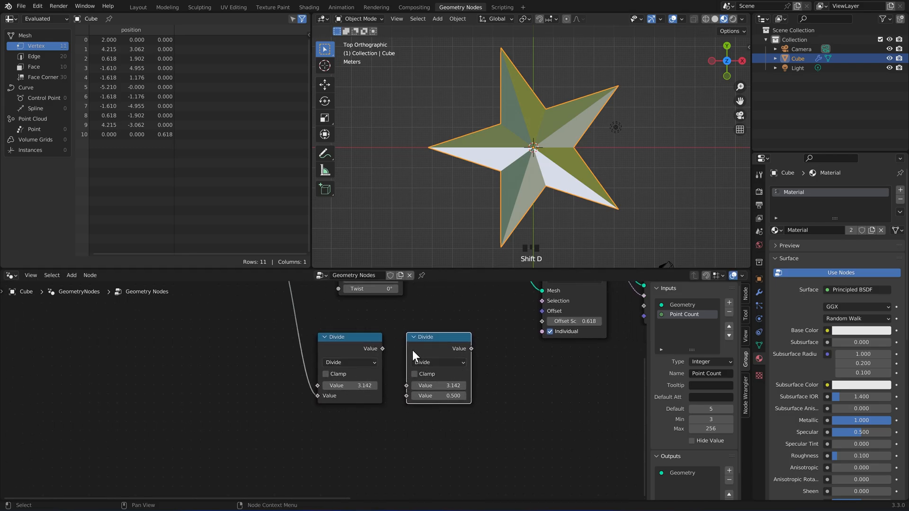
mouse_move(437, 362)
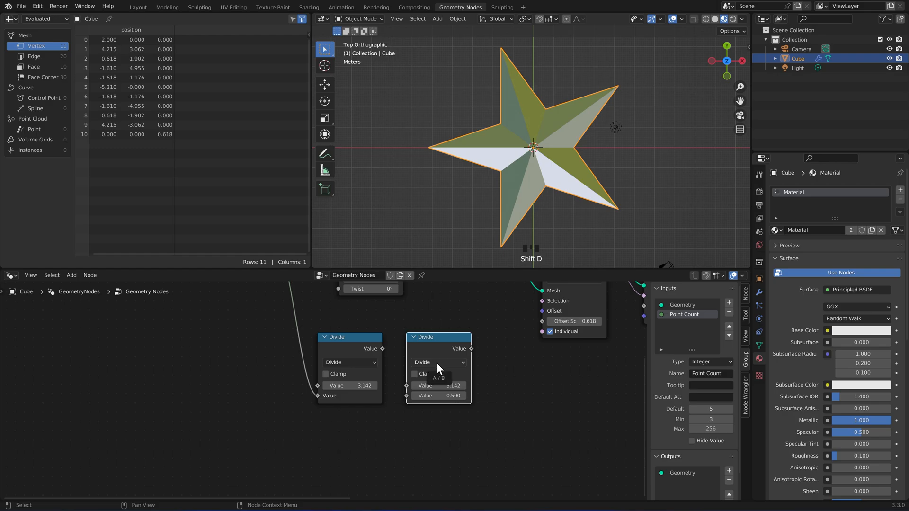
click(437, 362)
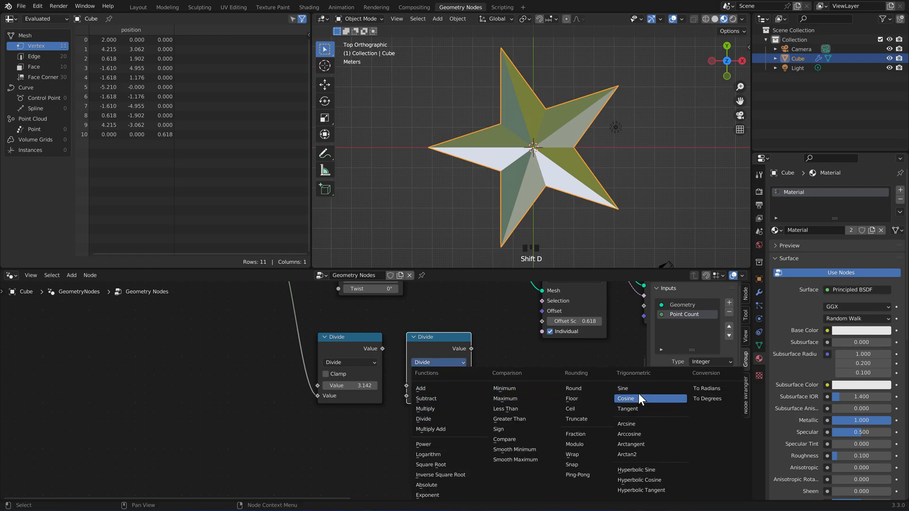
click(622, 388)
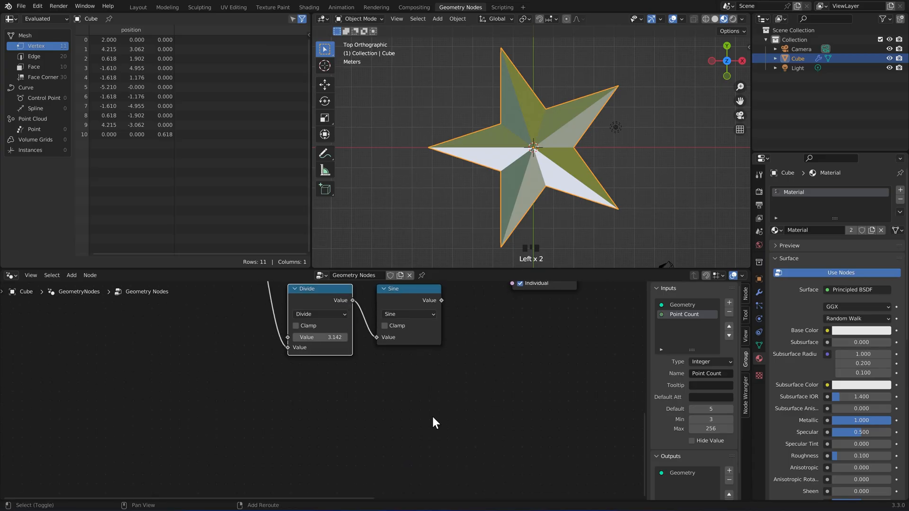
Duplicate Sine into a Subtract node computing pi/2 minus the Divide result, under Sine
key(shift+d)
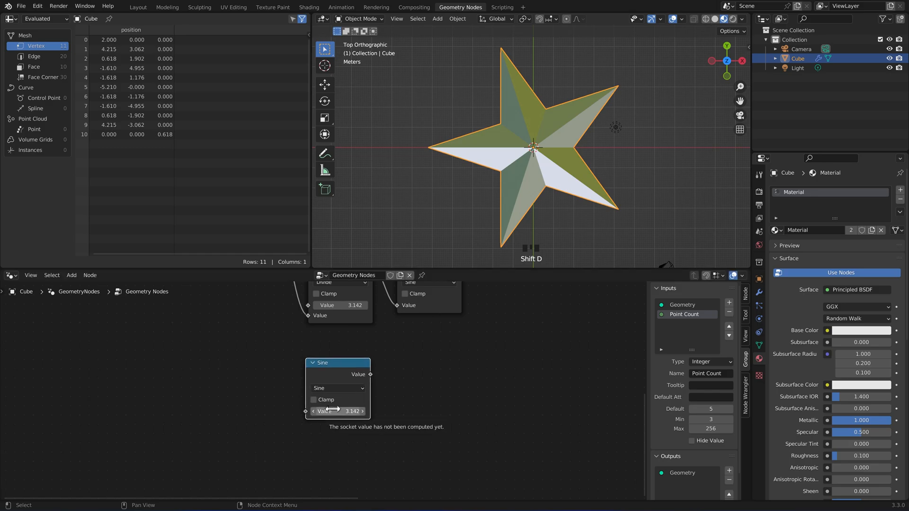
click(338, 388)
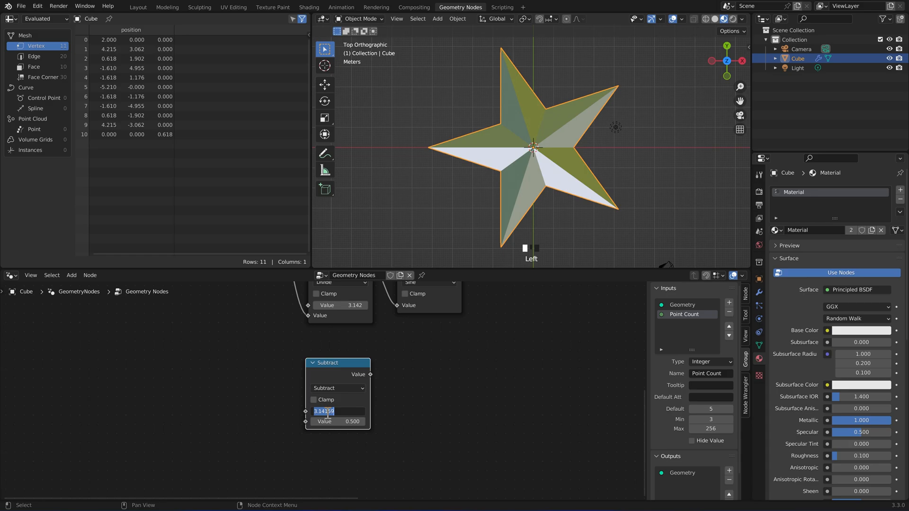
text(pi)
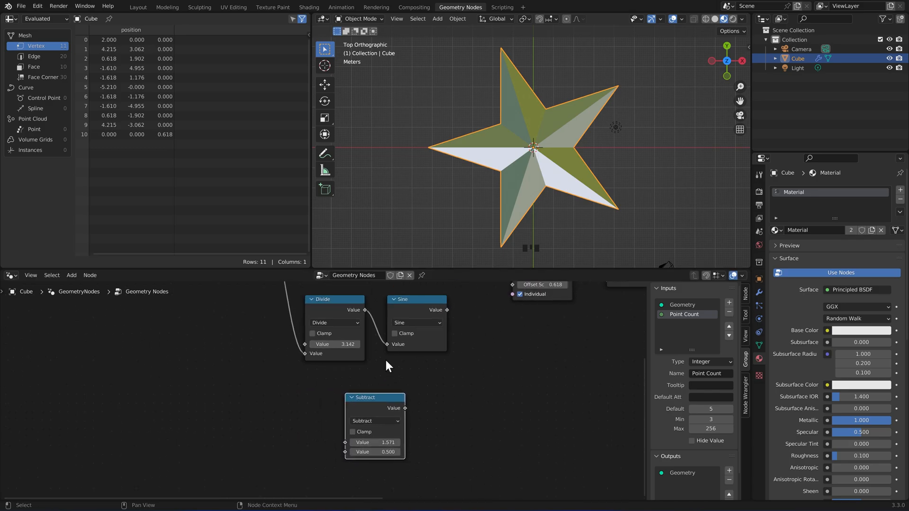
drag(364, 309, 336, 434)
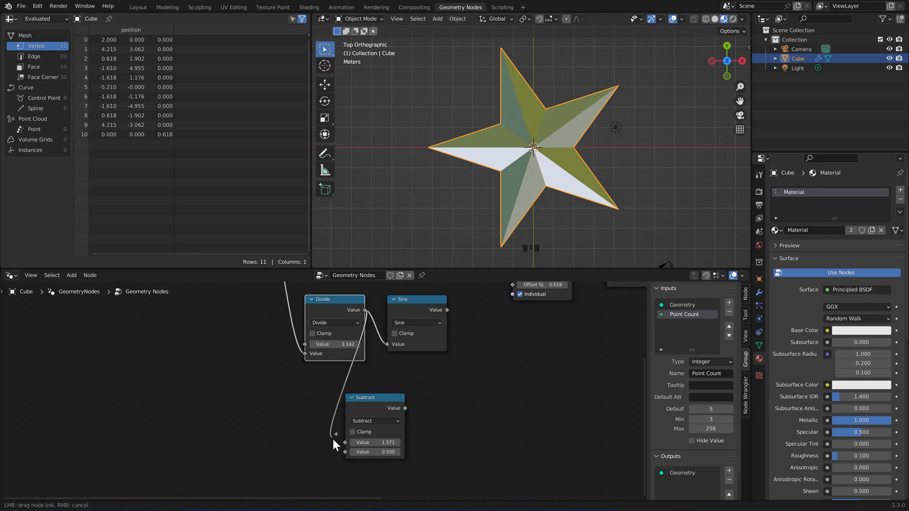
drag(365, 398, 415, 399)
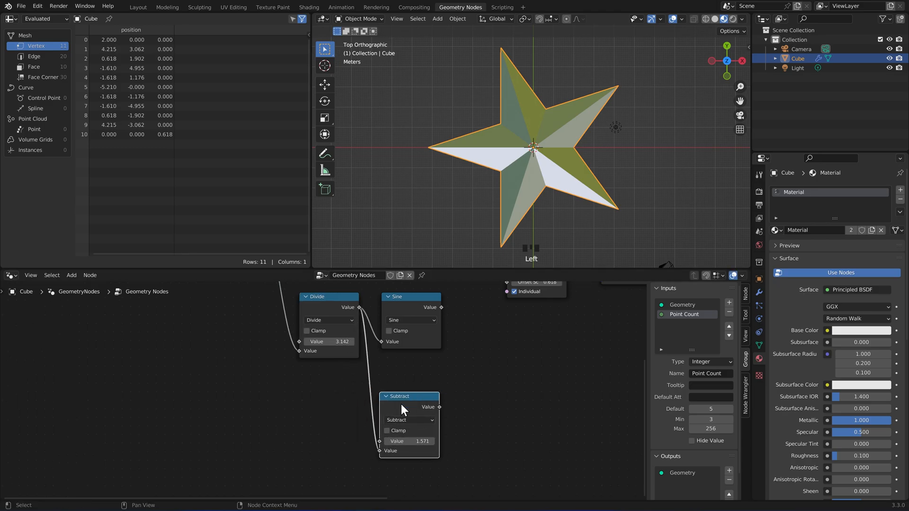
Duplicate the Subtract node and turn the copy into a Tangent
key(shift+d)
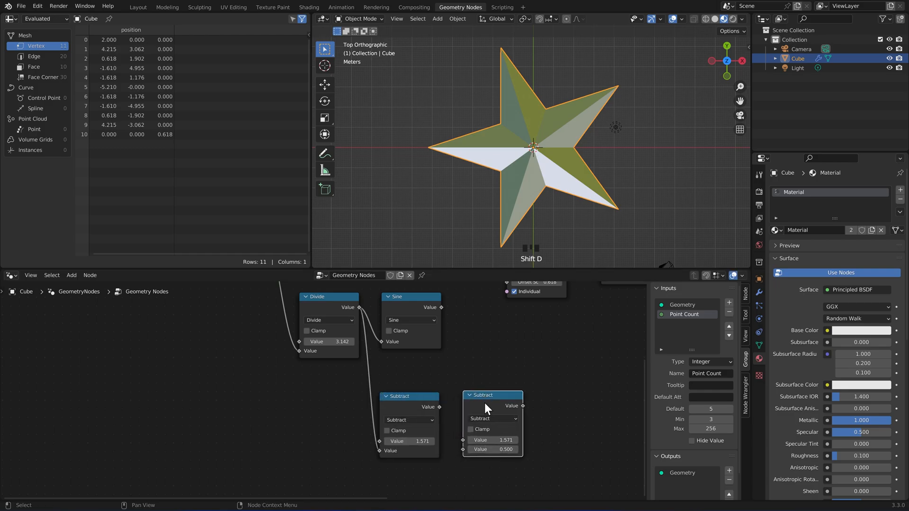
click(493, 418)
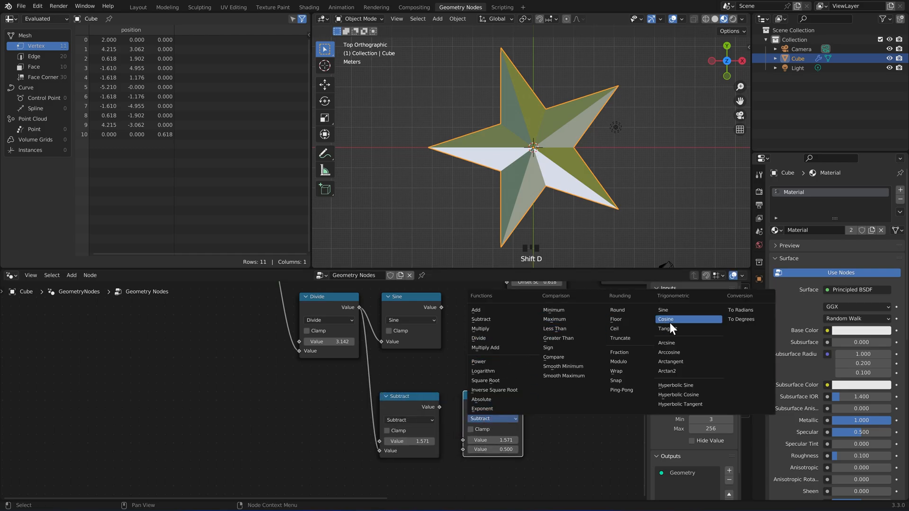
click(666, 328)
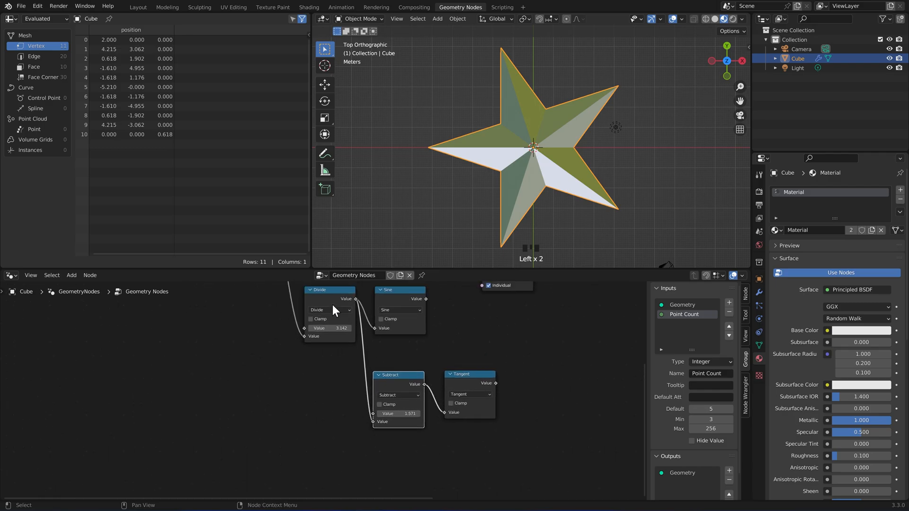
Add a multiply-by-2.000 node for the doubled angle and duplicate the Tangent for it
key(shift+d)
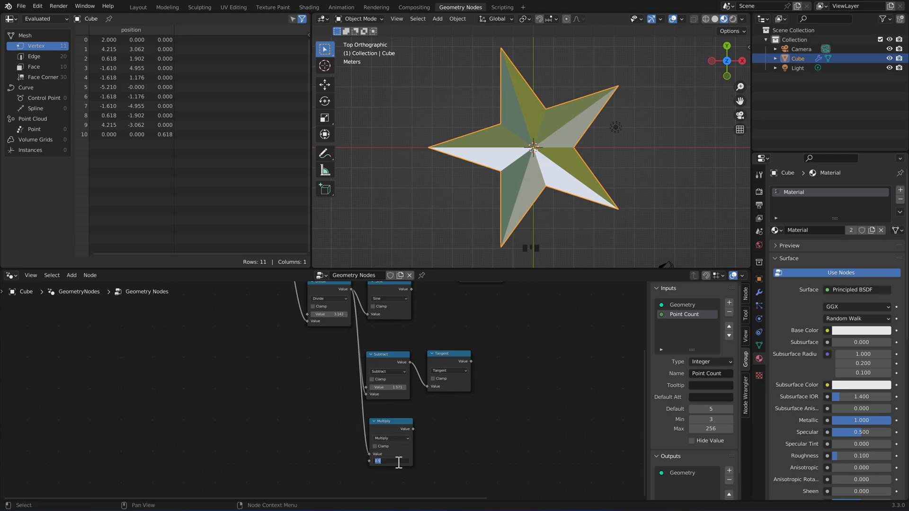
text(2.000)
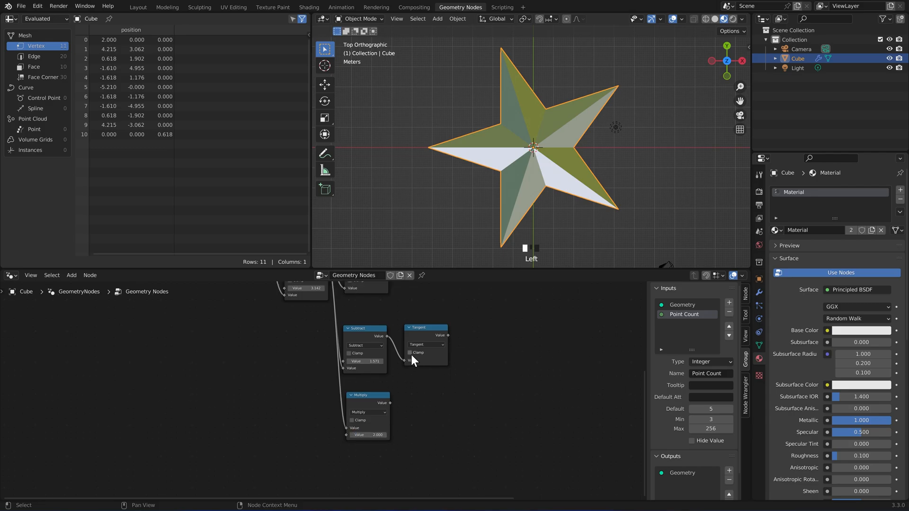
key(shift+d)
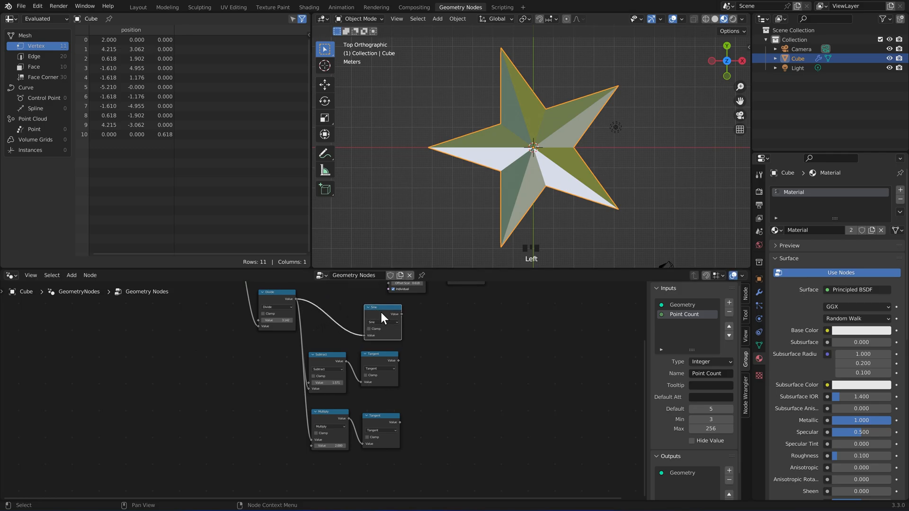
mouse_move(391, 400)
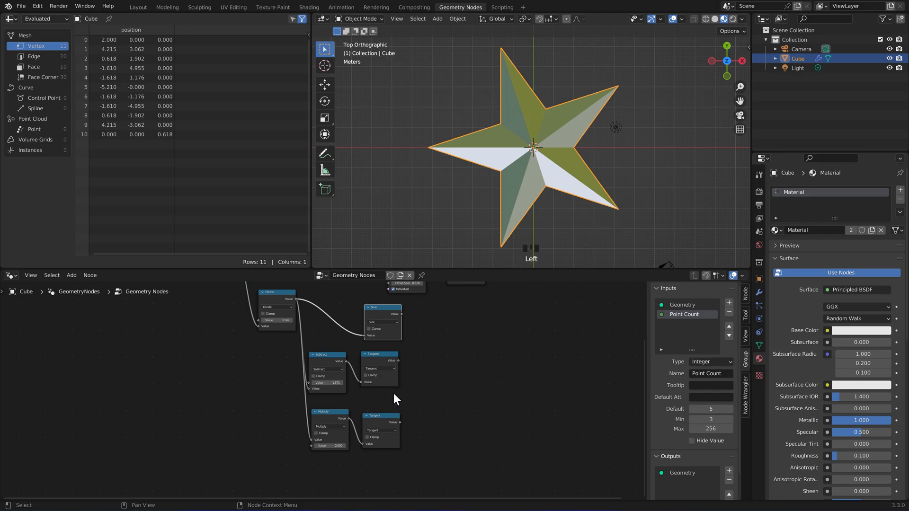
mouse_move(385, 315)
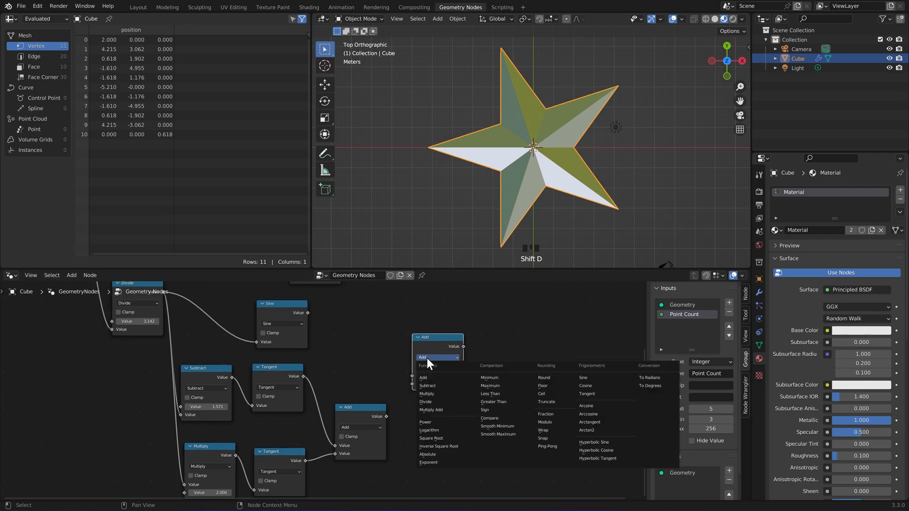
Set a copied node to Multiply, then duplicate it and switch the copy to Divide
click(427, 394)
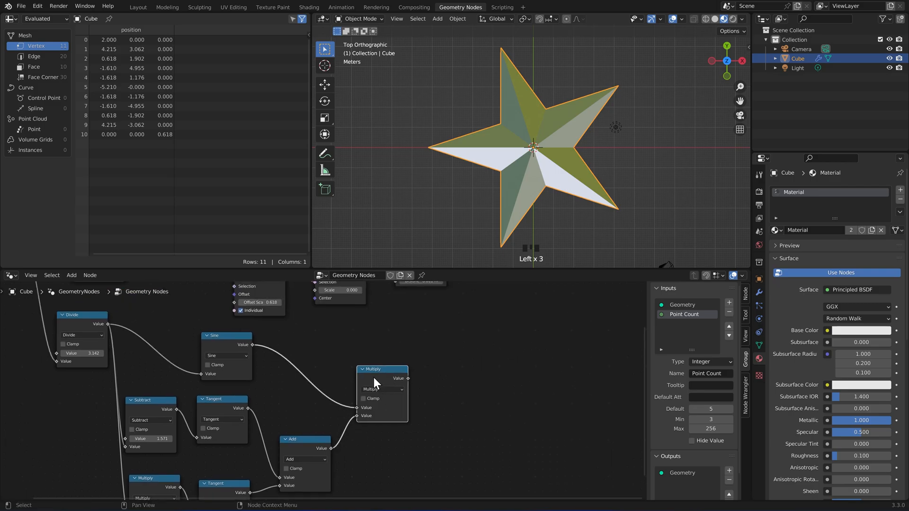
key(shift+d)
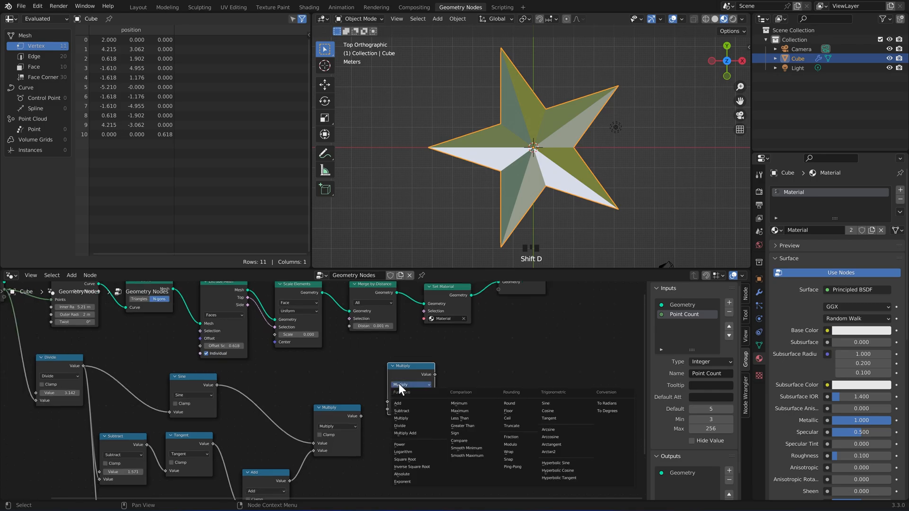
click(400, 426)
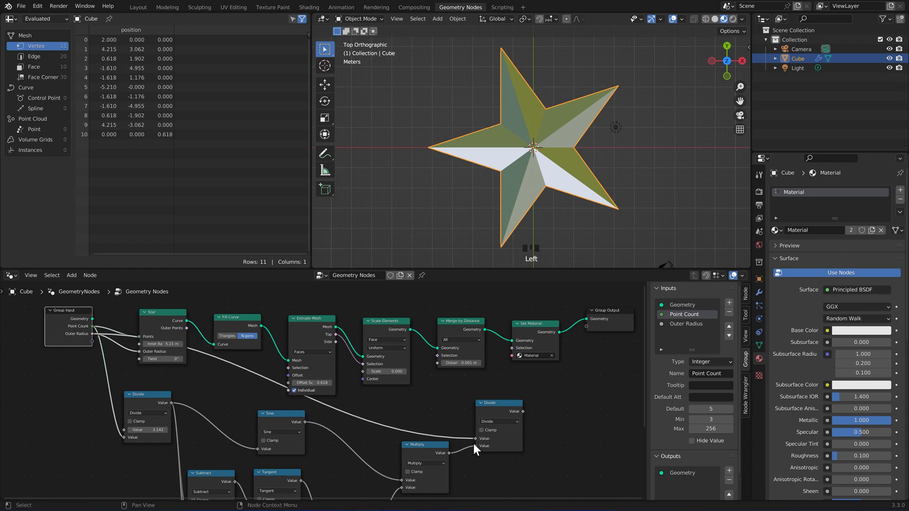
scroll(down, 3)
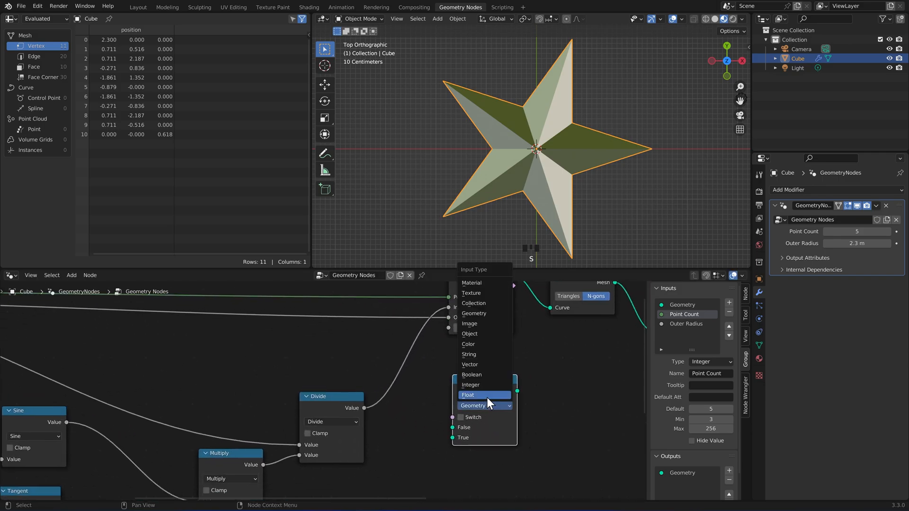
Set the Switch node to Float and add a Boolean input named 'Perfect'
click(468, 395)
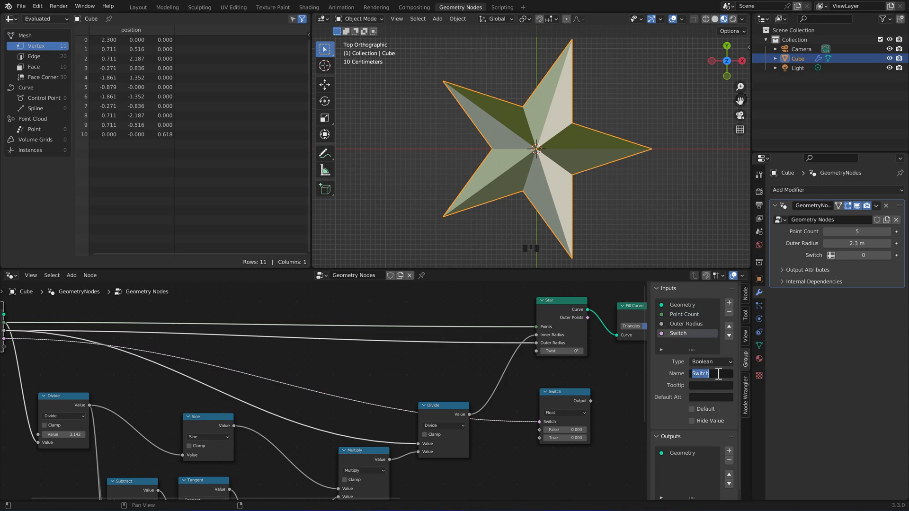
text(Perfect)
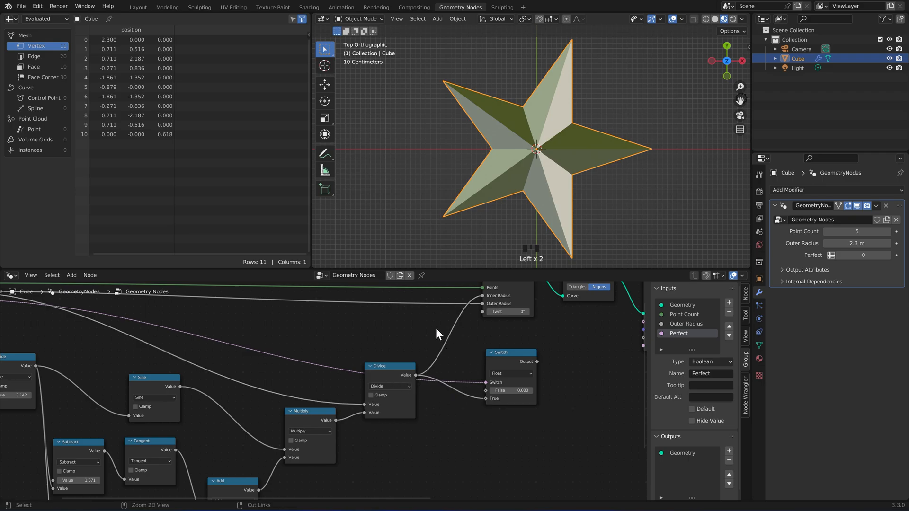
mouse_move(438, 342)
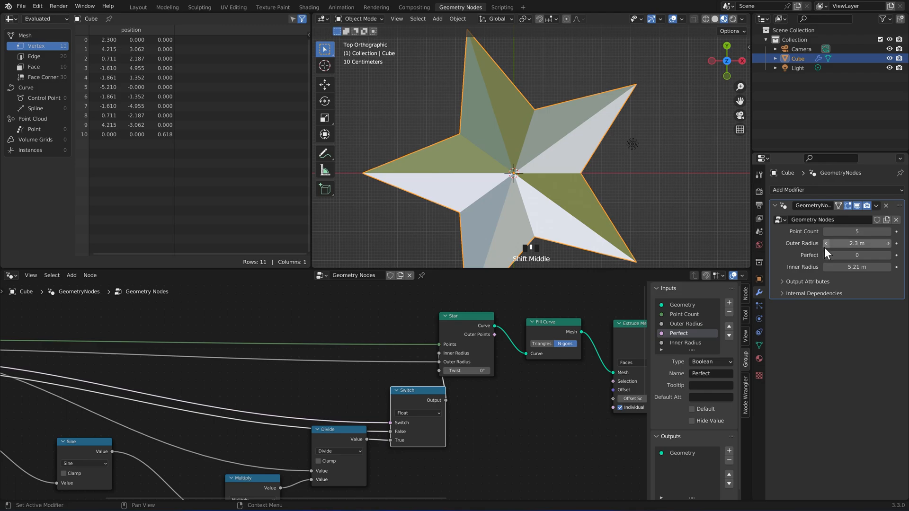
Increase Outer Radius, turn Perfect on, and set Point Count to 6, then 35
drag(857, 243, 881, 243)
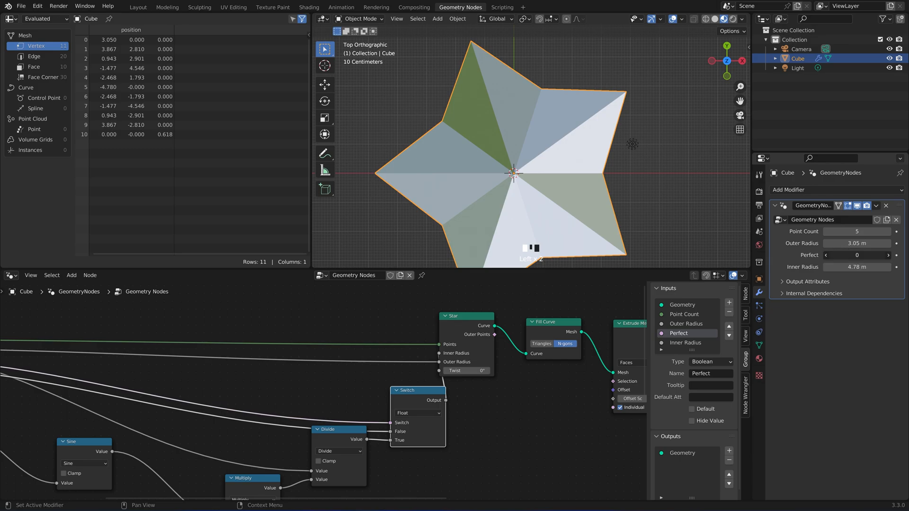
drag(857, 255, 852, 255)
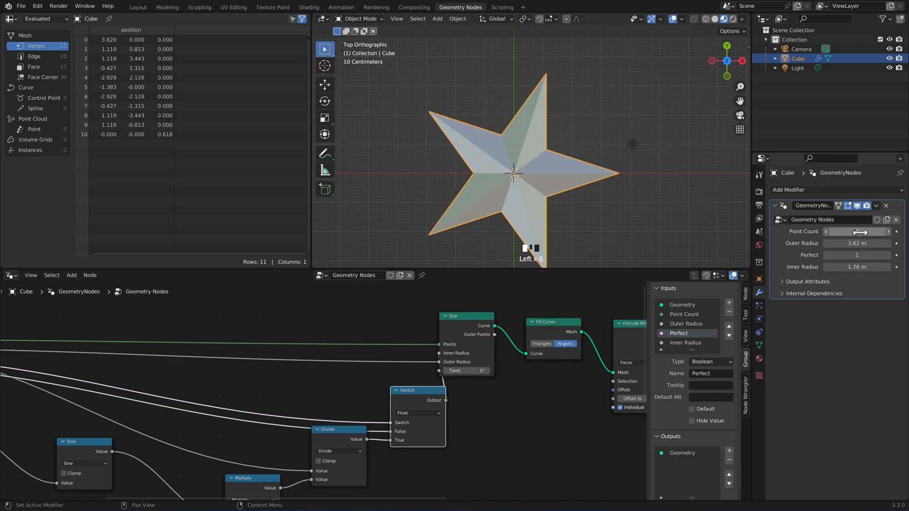
drag(841, 243, 864, 243)
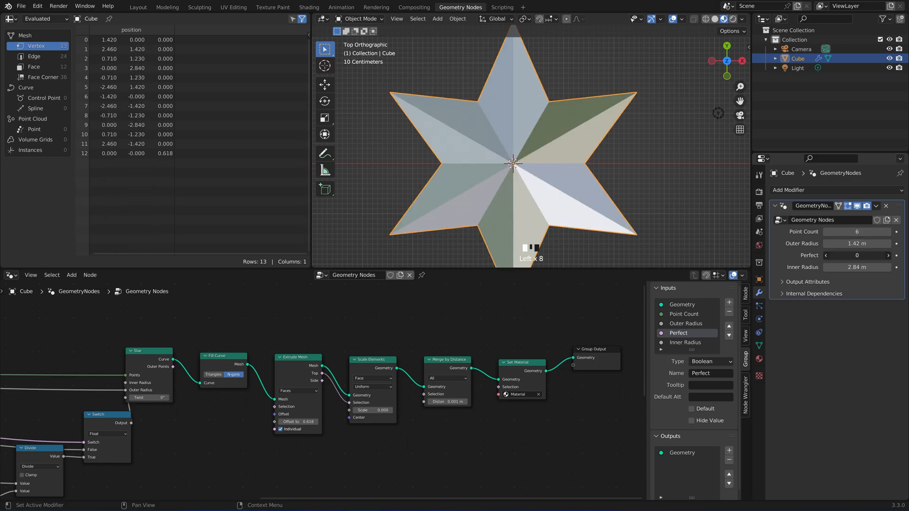
drag(856, 232, 881, 232)
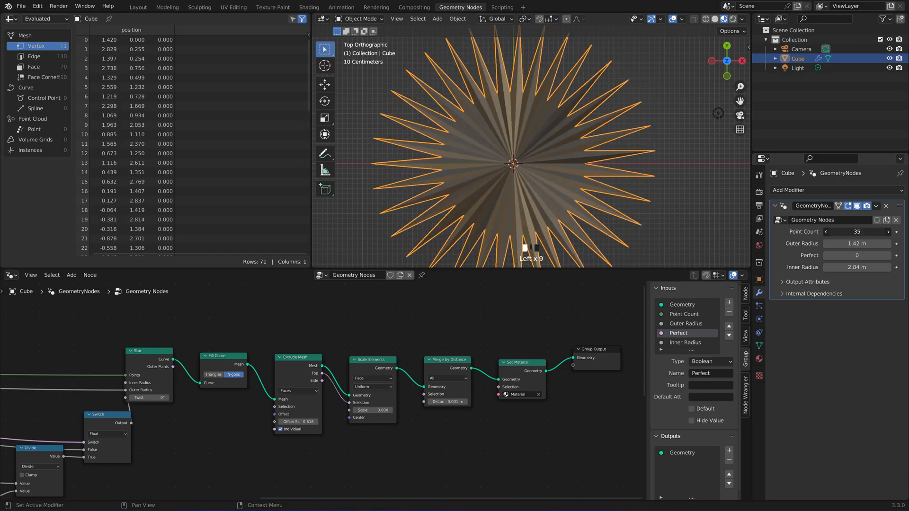
click(858, 232)
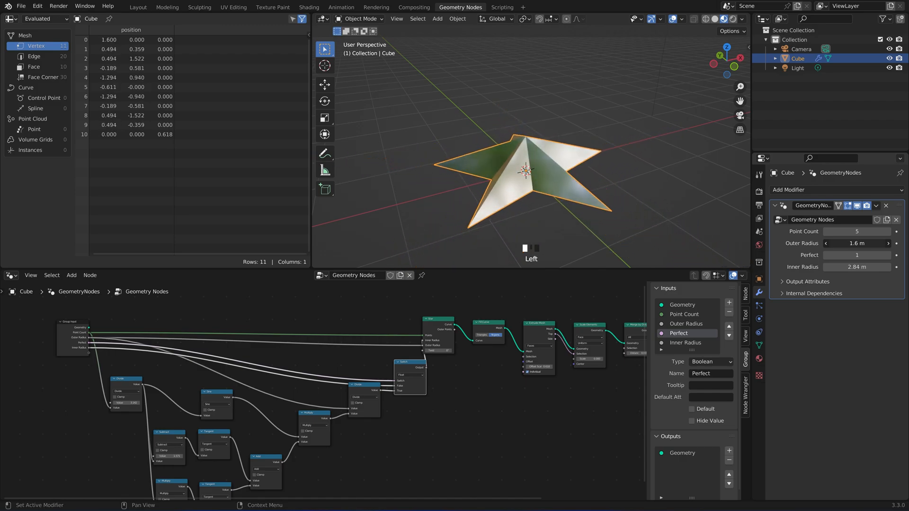
Lower the perfect star's Outer Radius from 1.6 m to about 1.42 m
drag(864, 243, 852, 243)
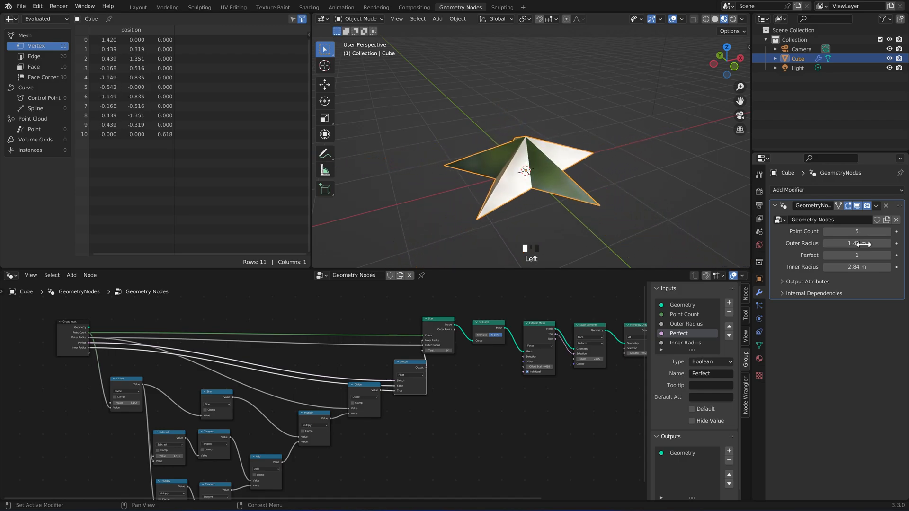